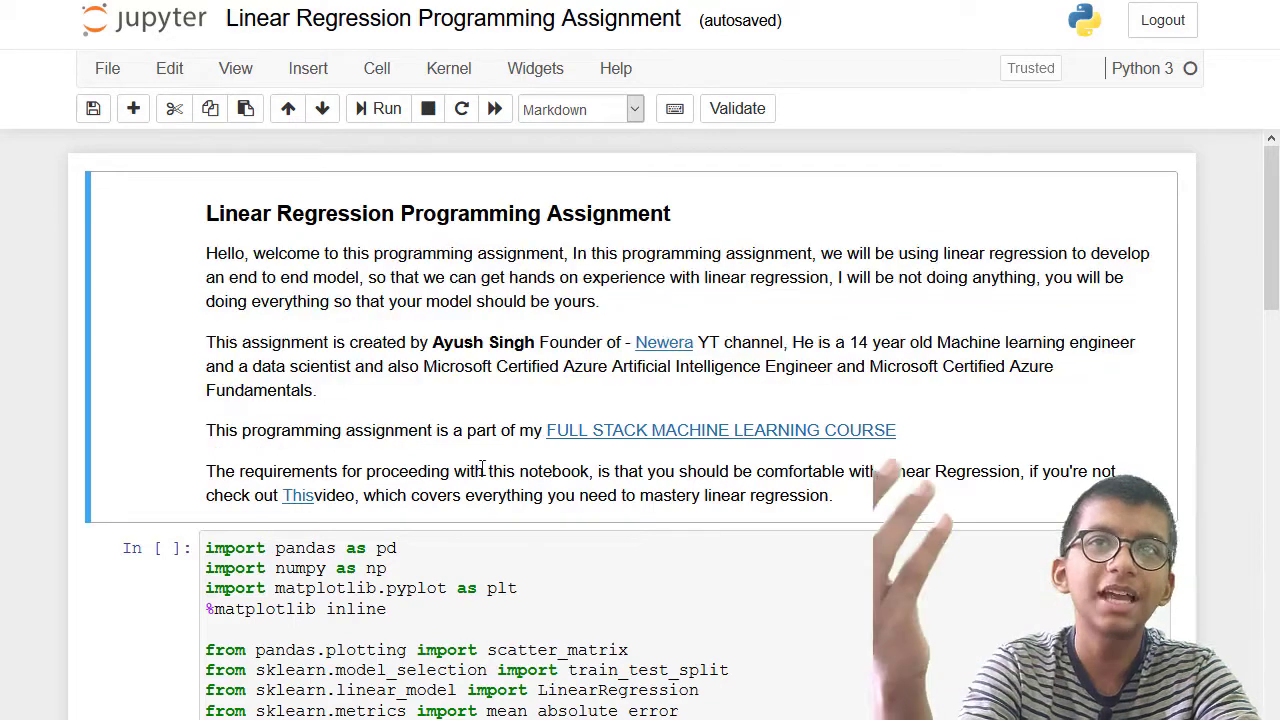
Read through the 'load the data' instructions and their placeholder code cells.
{"action": "scroll", "scroll_direction": "down", "scroll_amount": 3}
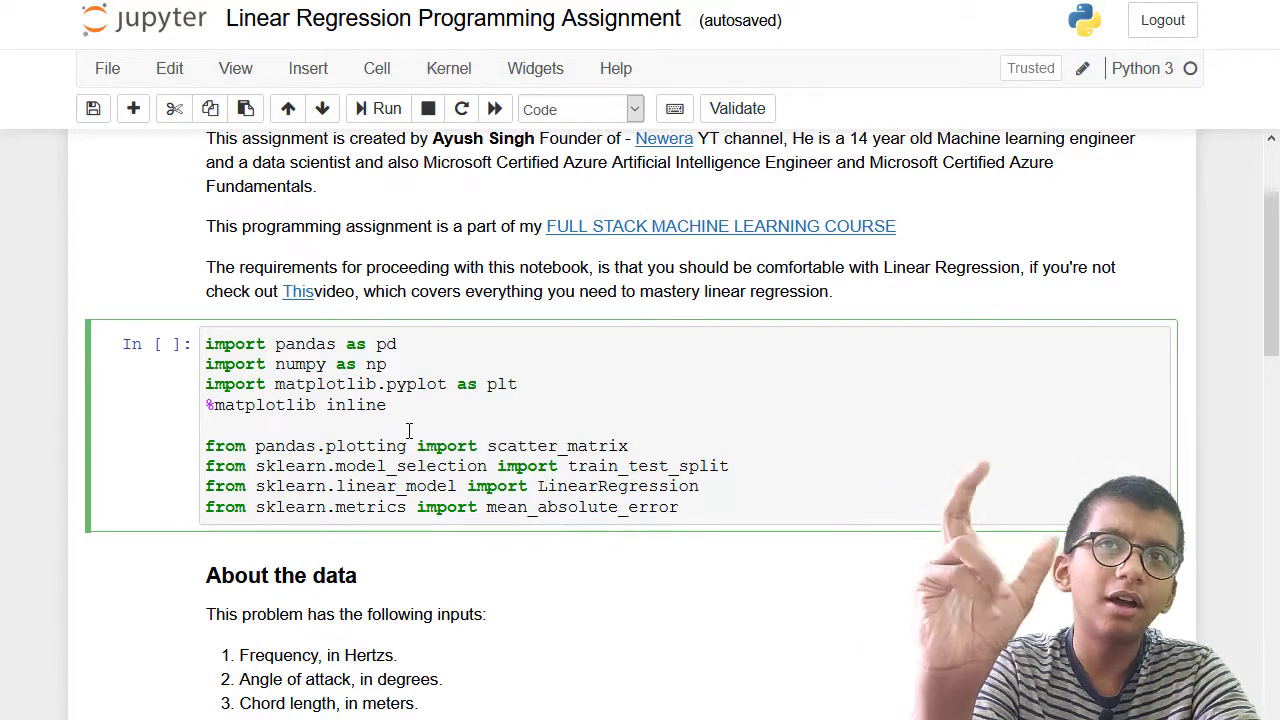
{"action": "scroll", "scroll_direction": "up", "scroll_amount": 3}
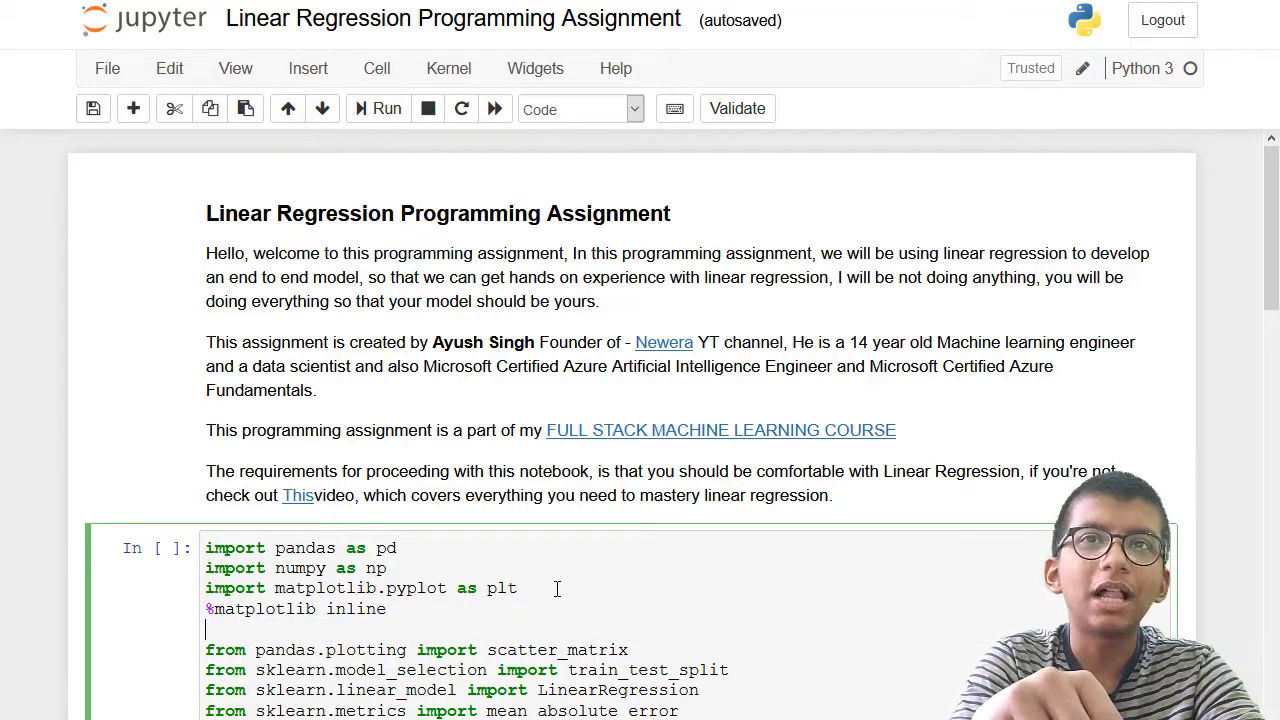
{"action": "scroll", "scroll_direction": "down", "scroll_amount": 3}
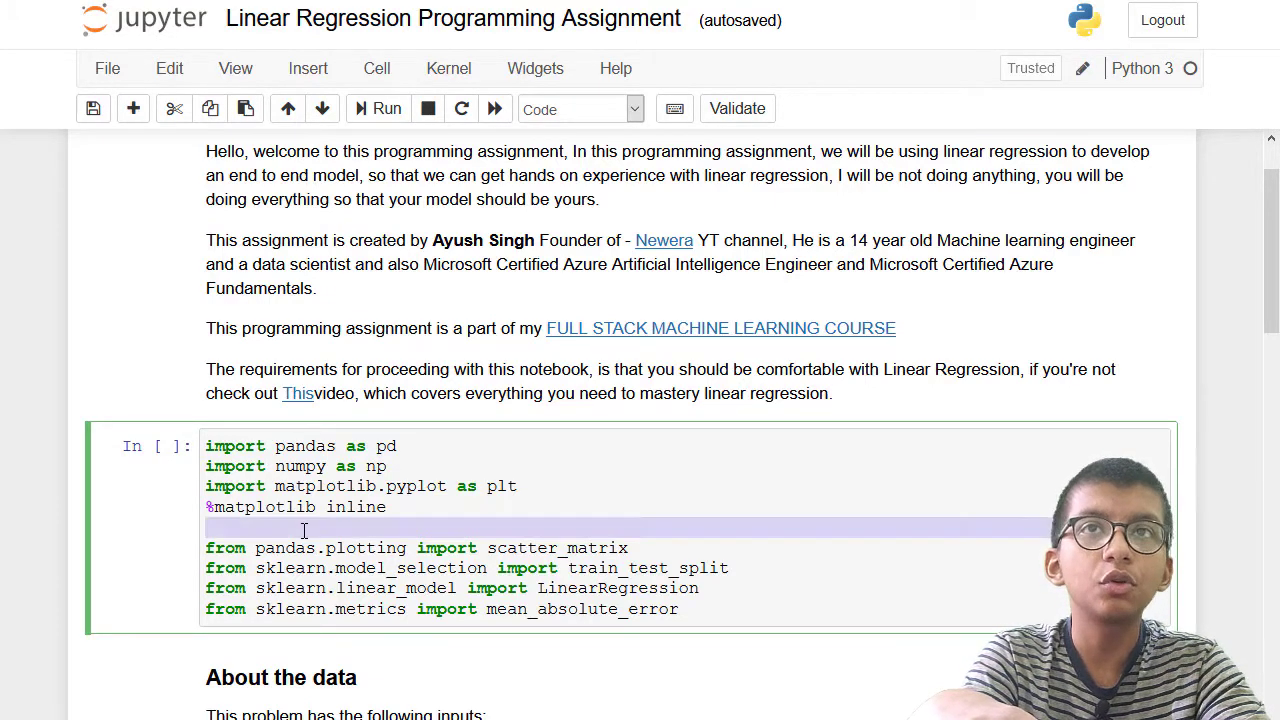
{"action": "left_click", "coordinate": [310, 527]}
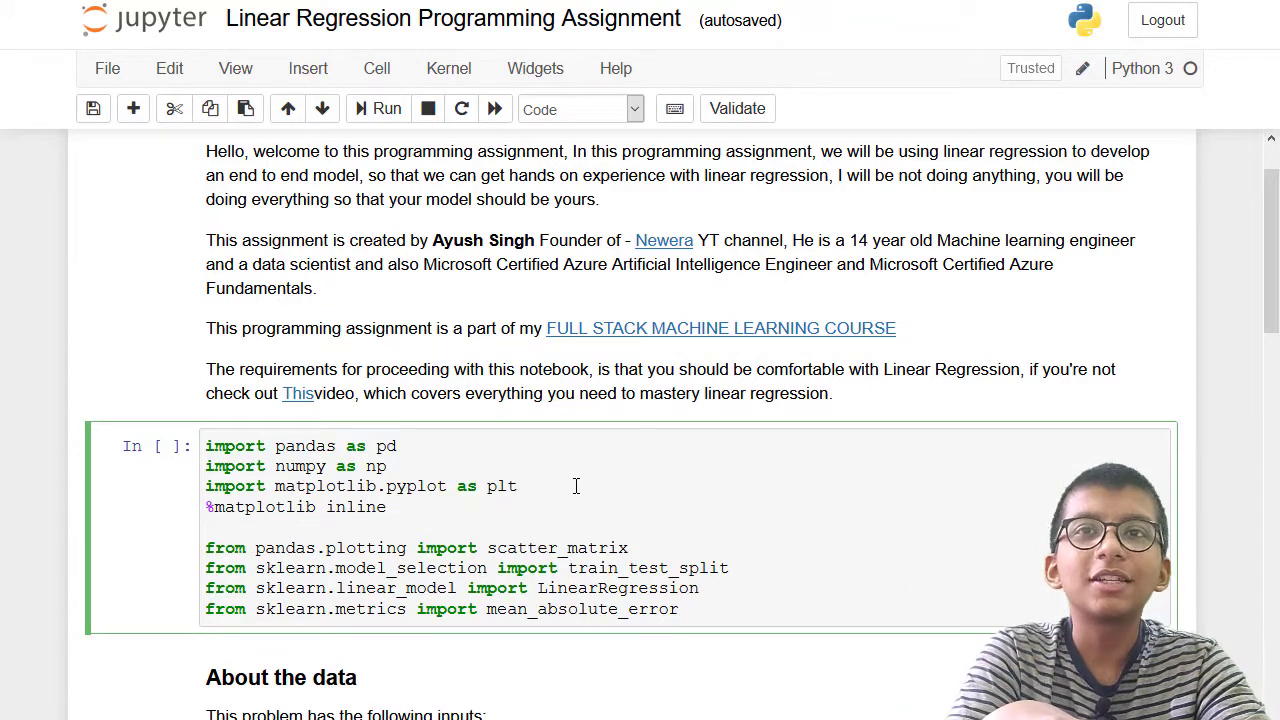
{"action": "scroll", "scroll_direction": "down", "scroll_amount": 3}
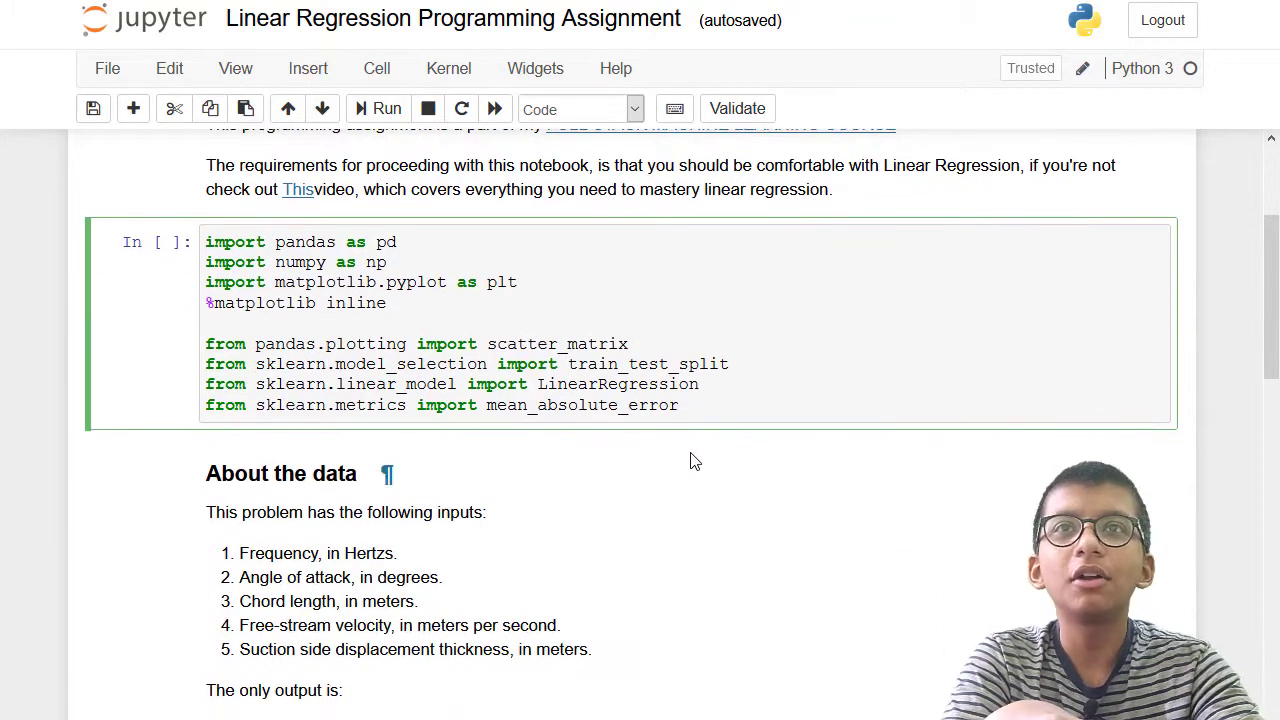
{"action": "left_click", "coordinate": [390, 323]}
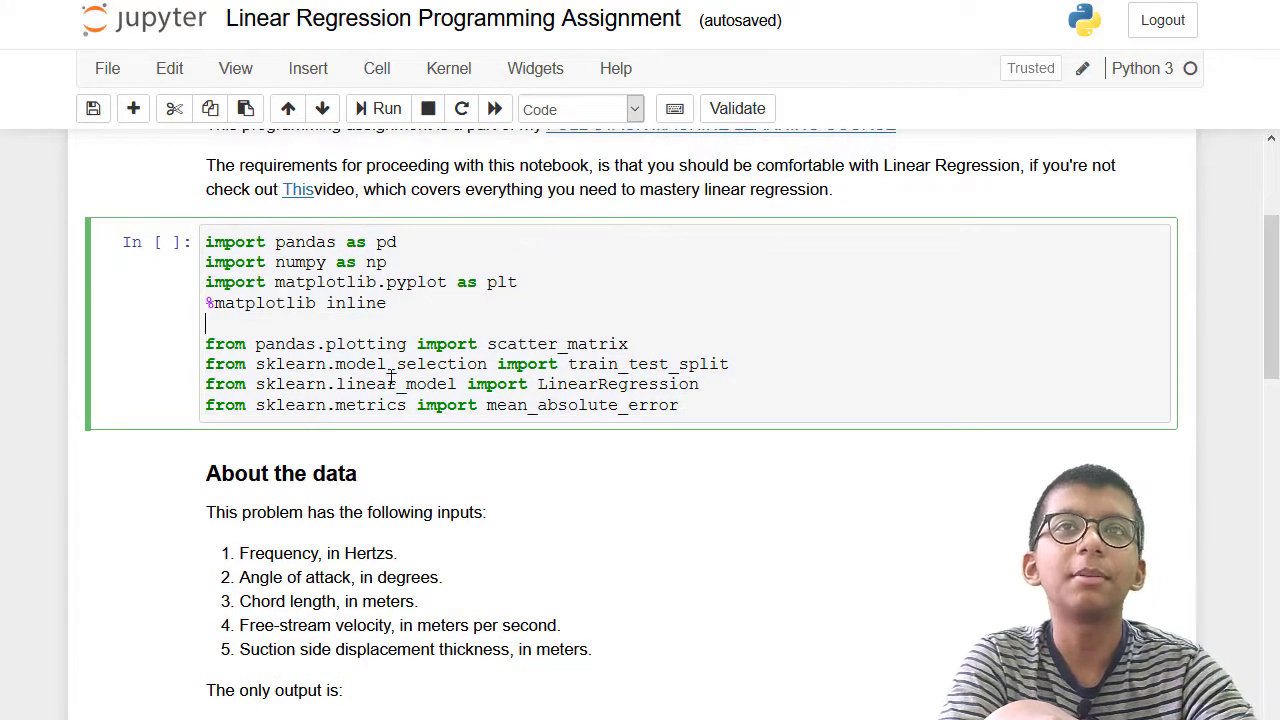
{"action": "scroll", "scroll_direction": "down", "scroll_amount": 3}
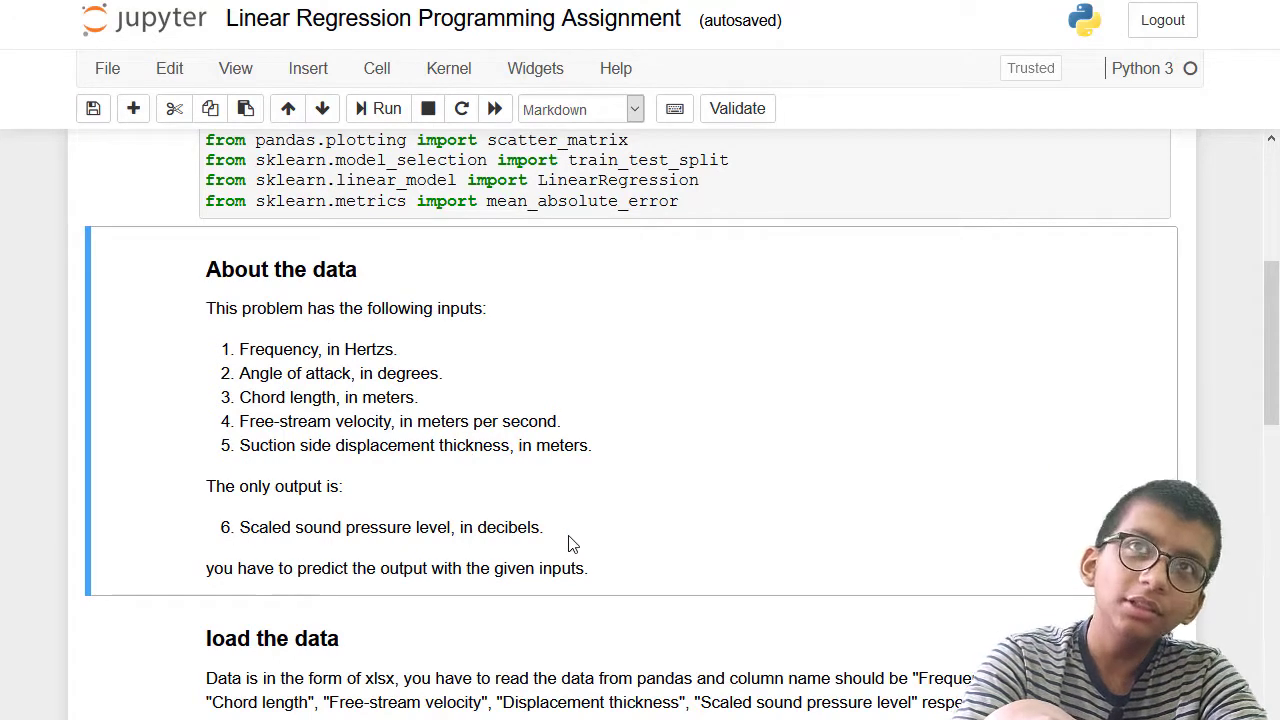
{"action": "left_click_drag", "start_coordinate": [375, 527], "coordinate": [545, 527]}
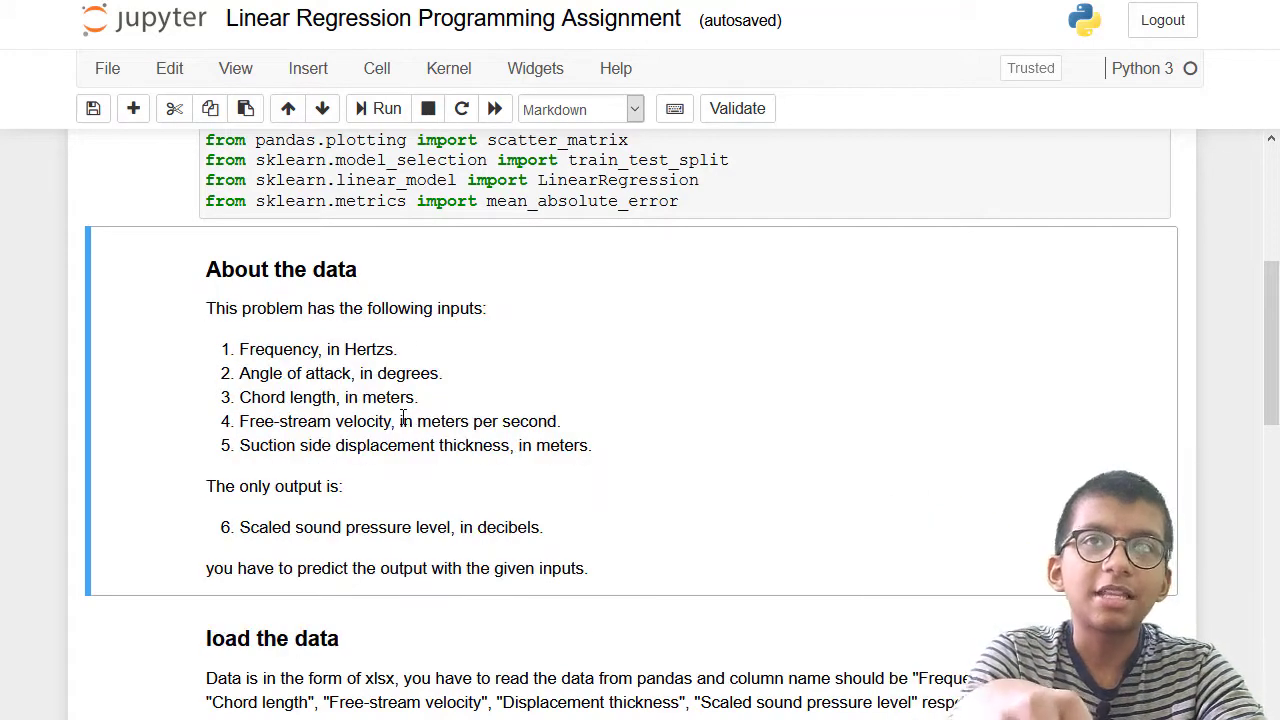
{"action": "scroll", "scroll_direction": "down", "scroll_amount": 3}
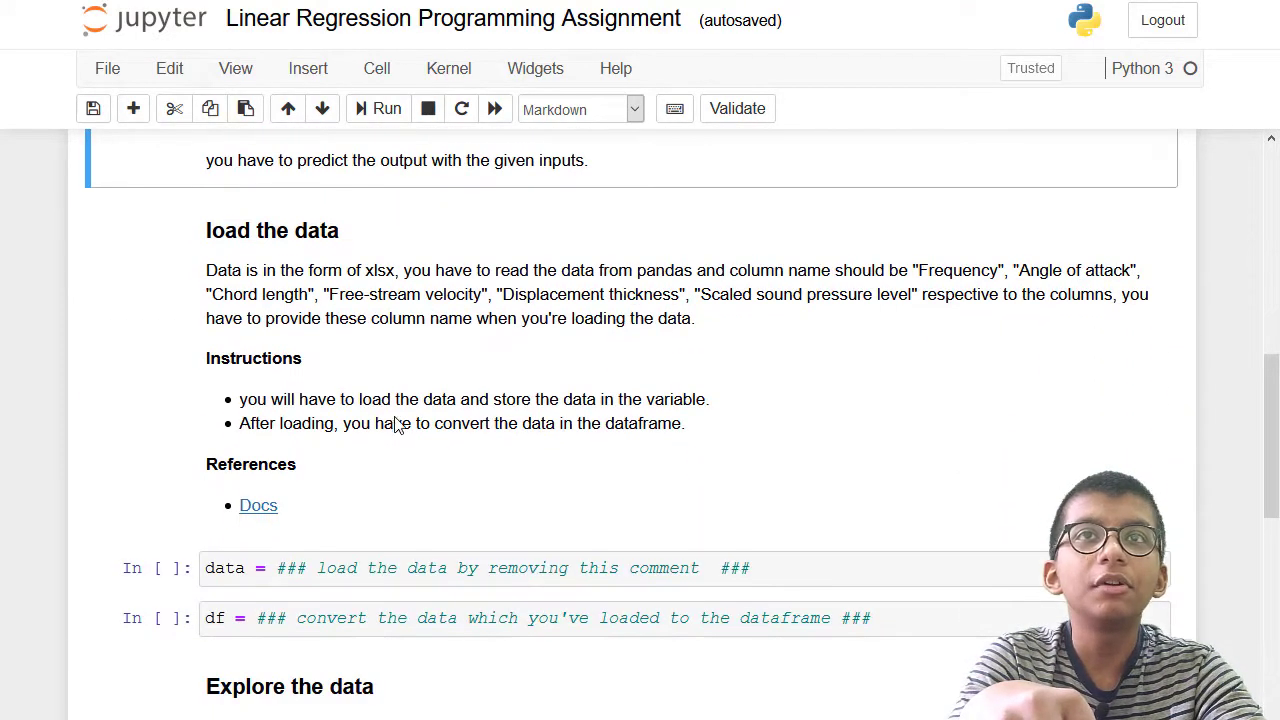
{"action": "left_click", "coordinate": [435, 362]}
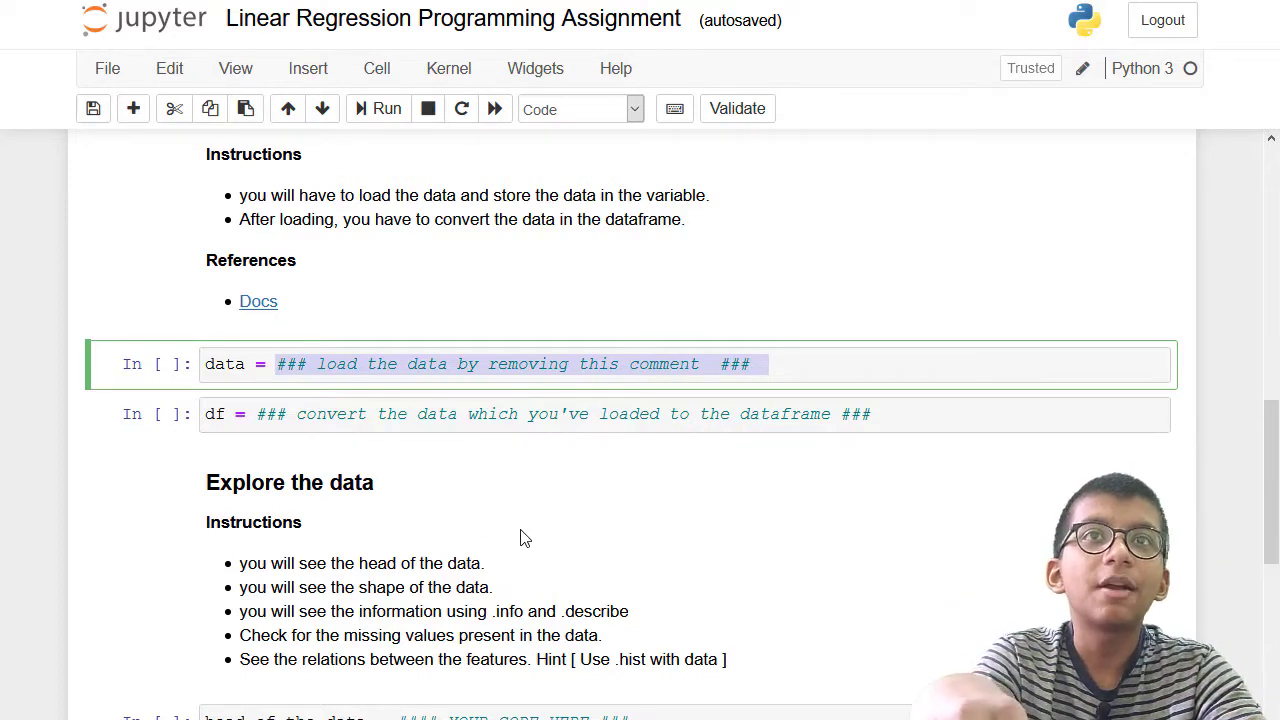
{"action": "left_click", "coordinate": [755, 363]}
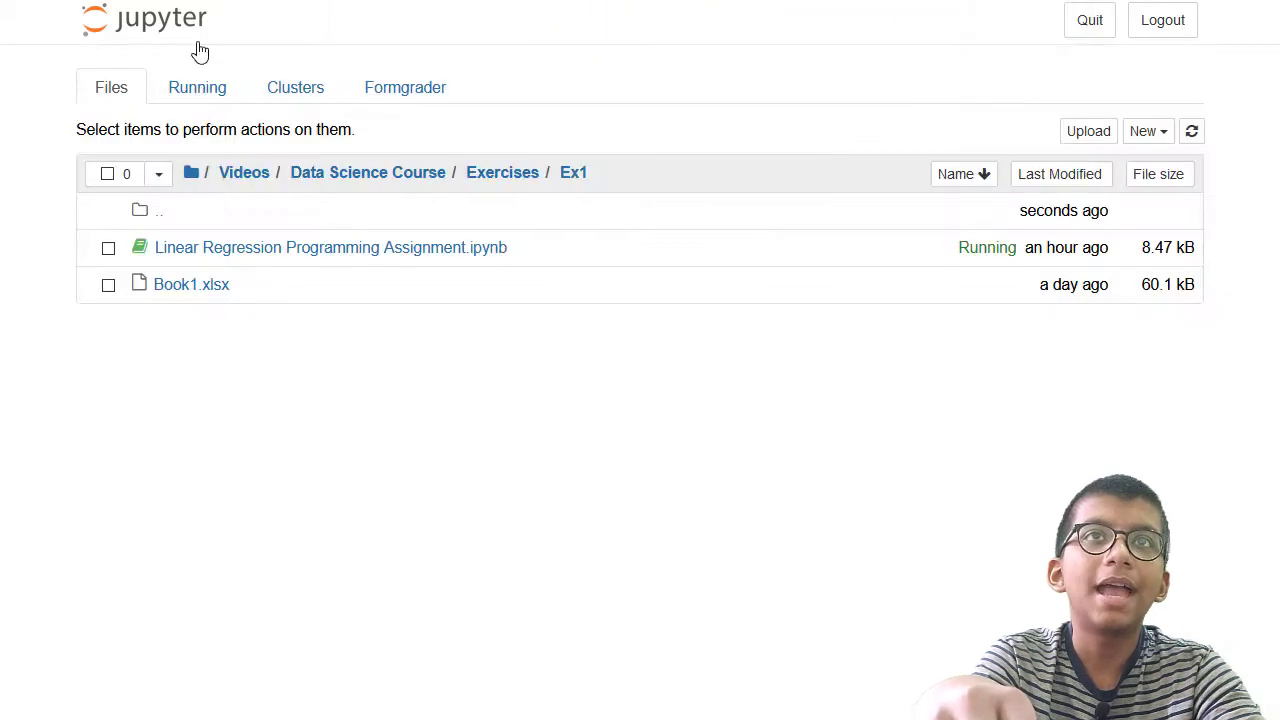
{"action": "mouse_move", "coordinate": [573, 180]}
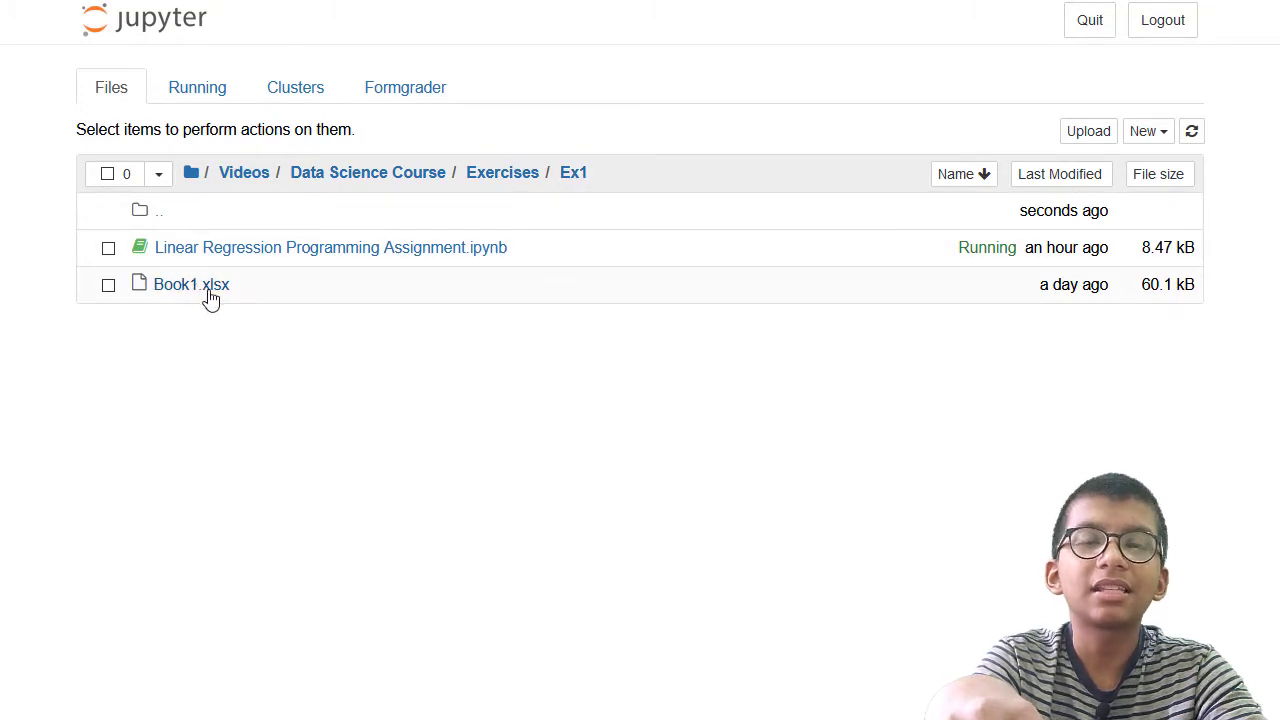
{"action": "mouse_move", "coordinate": [405, 87]}
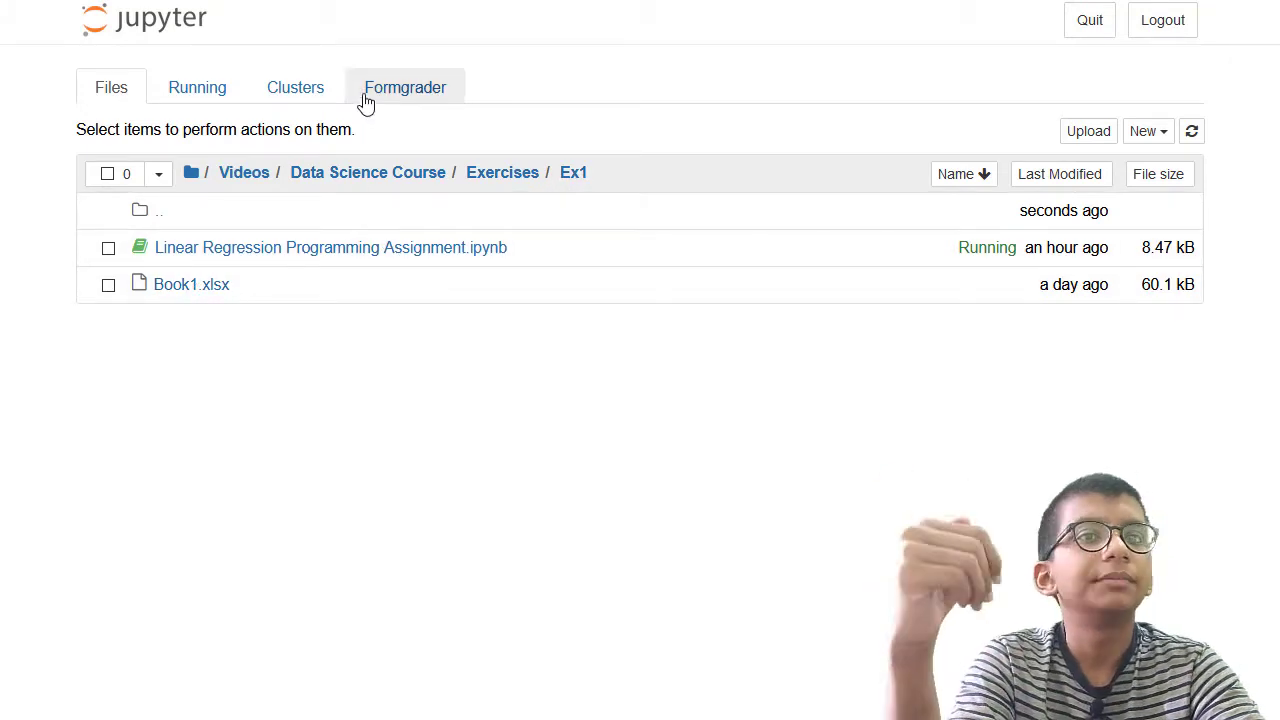
{"action": "mouse_move", "coordinate": [359, 93]}
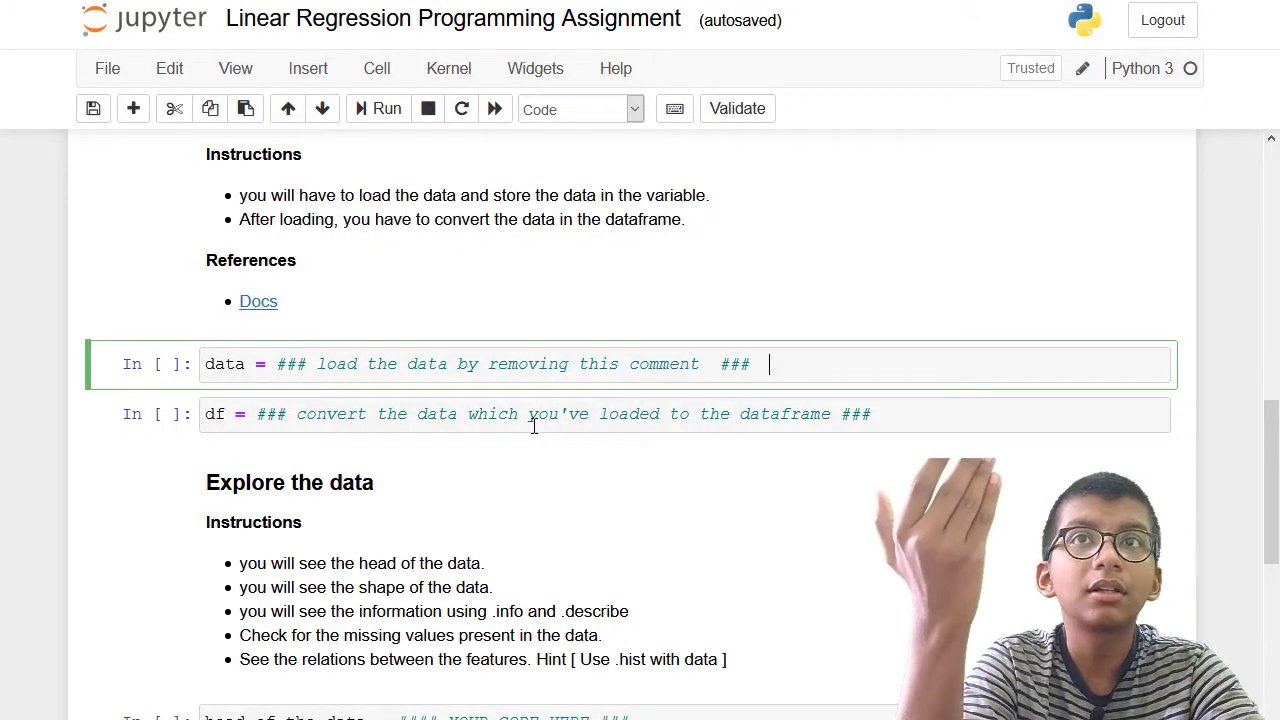
Scroll down to the 'Explore the data' instructions and placeholder cells.
{"action": "scroll", "scroll_direction": "up", "scroll_amount": 3}
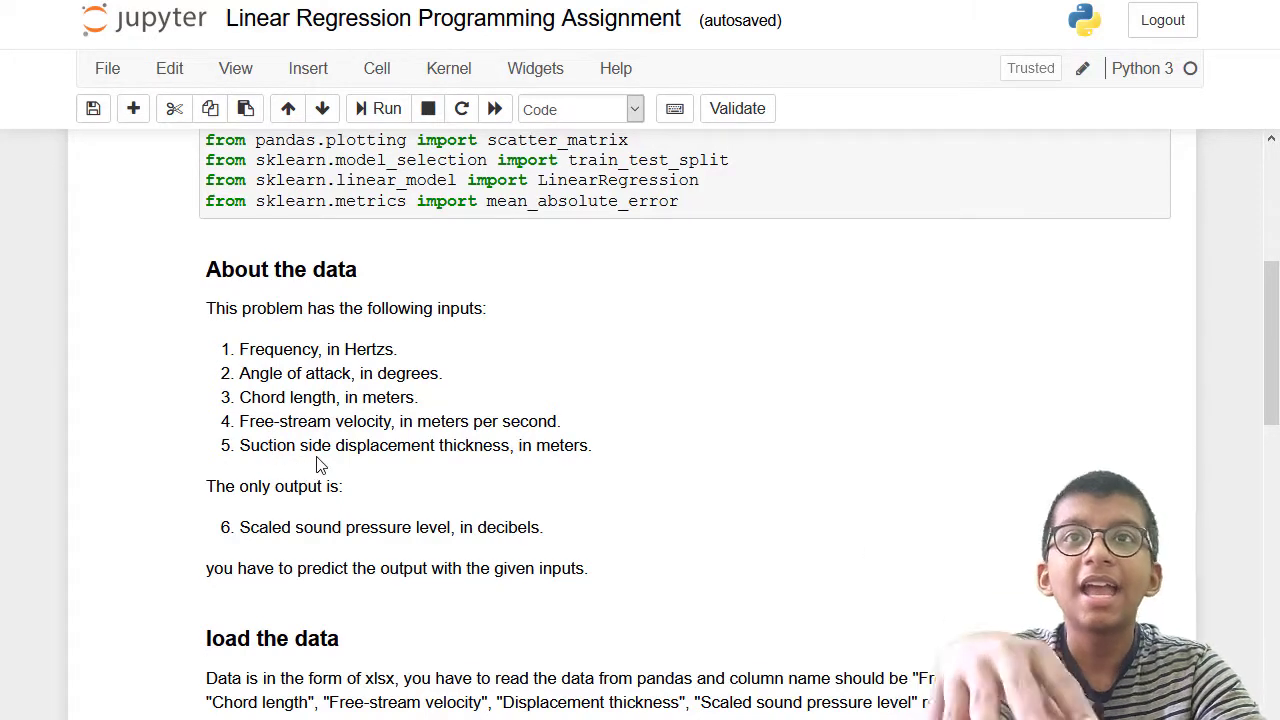
{"action": "mouse_move", "coordinate": [308, 513]}
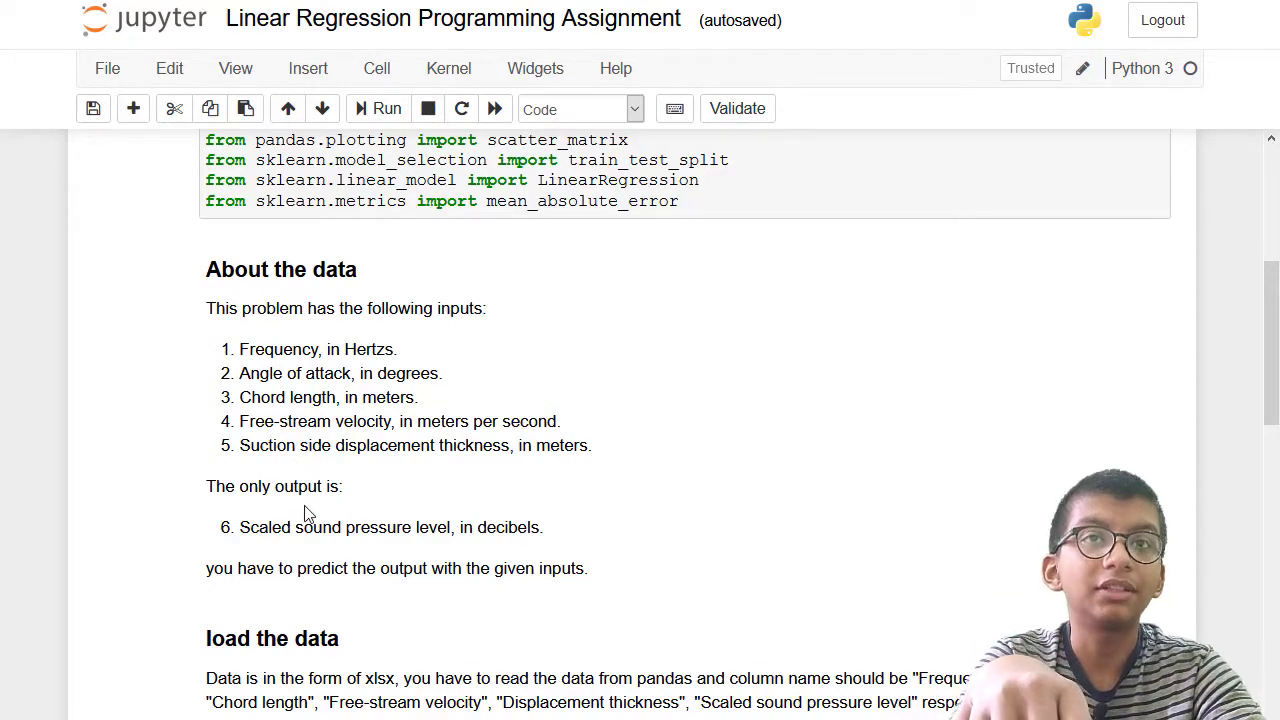
{"action": "scroll", "scroll_direction": "down", "scroll_amount": 3}
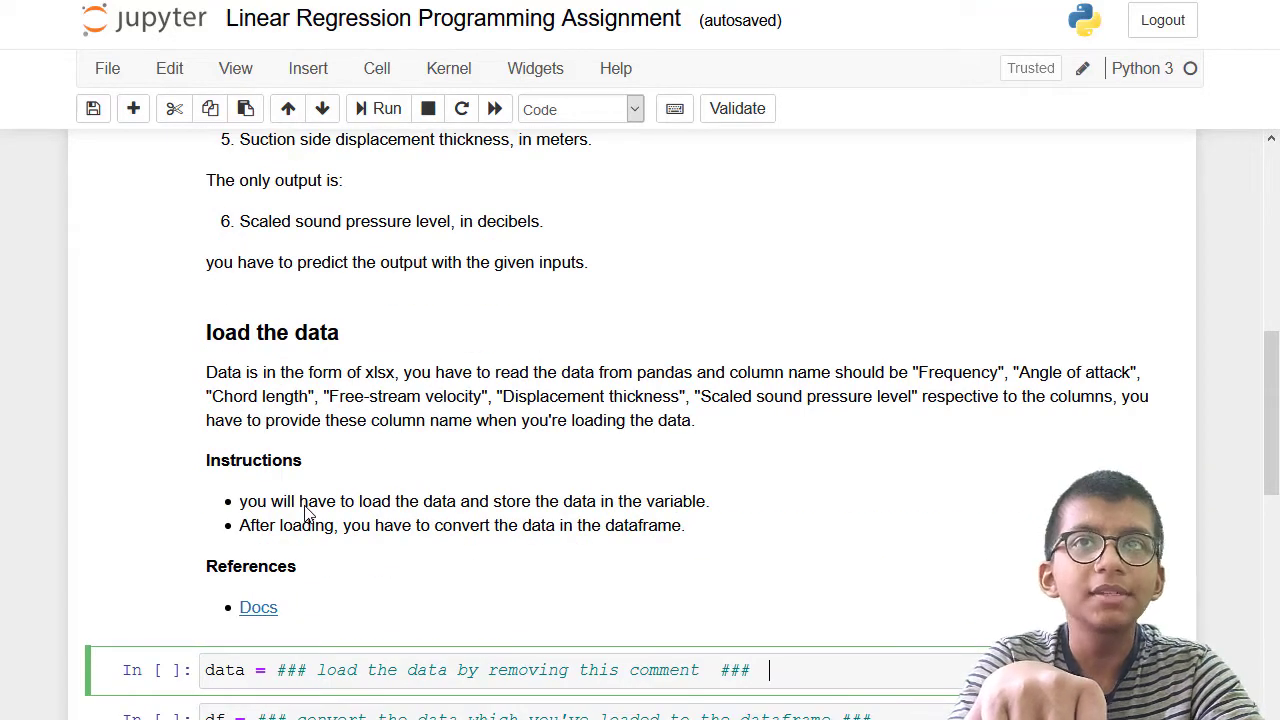
{"action": "scroll", "scroll_direction": "down", "scroll_amount": 3}
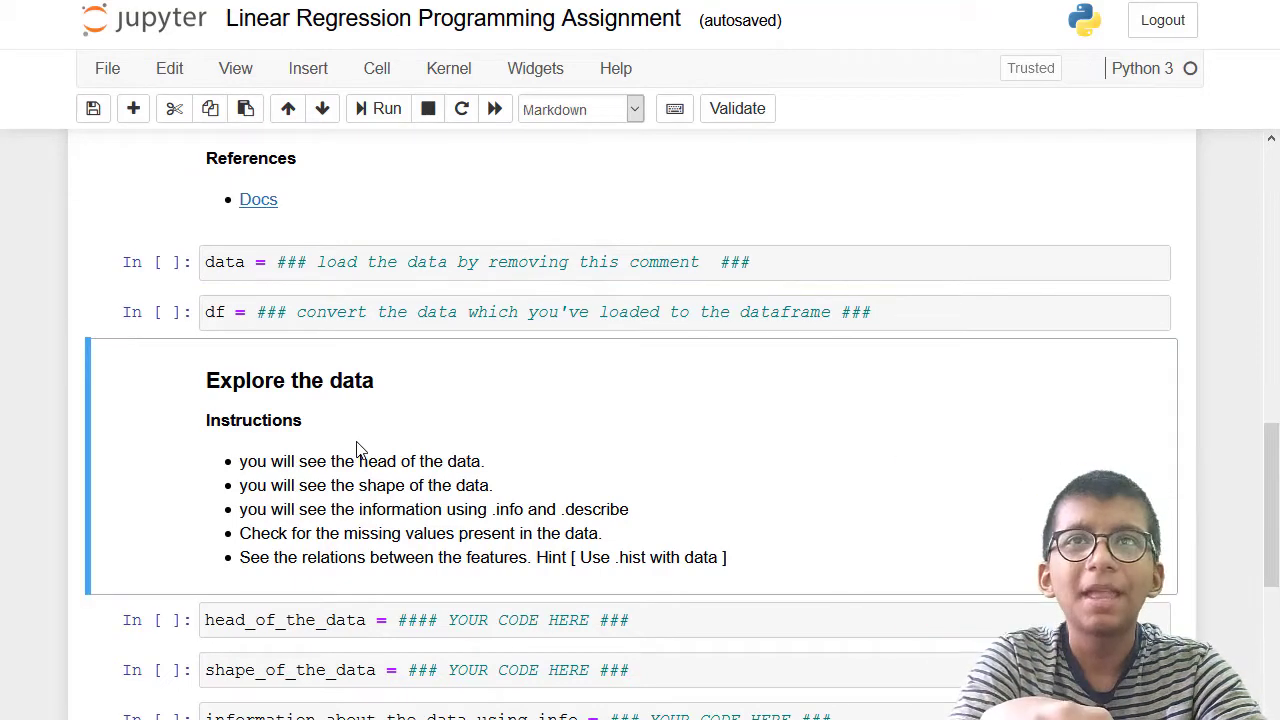
Browse the exploration, correlation and splitting cells, edit the model-fitting cell, and reach 'Testing your model'.
{"action": "scroll", "scroll_direction": "down", "scroll_amount": 3}
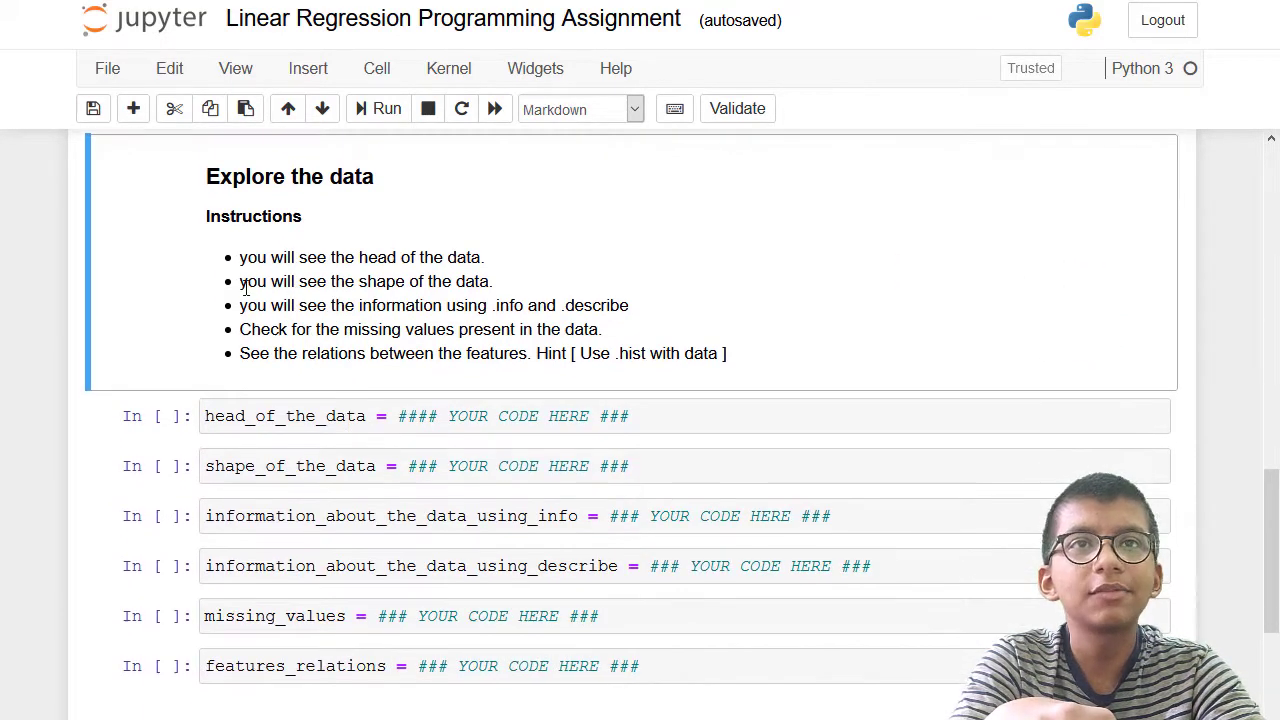
{"action": "scroll", "scroll_direction": "down", "scroll_amount": 3}
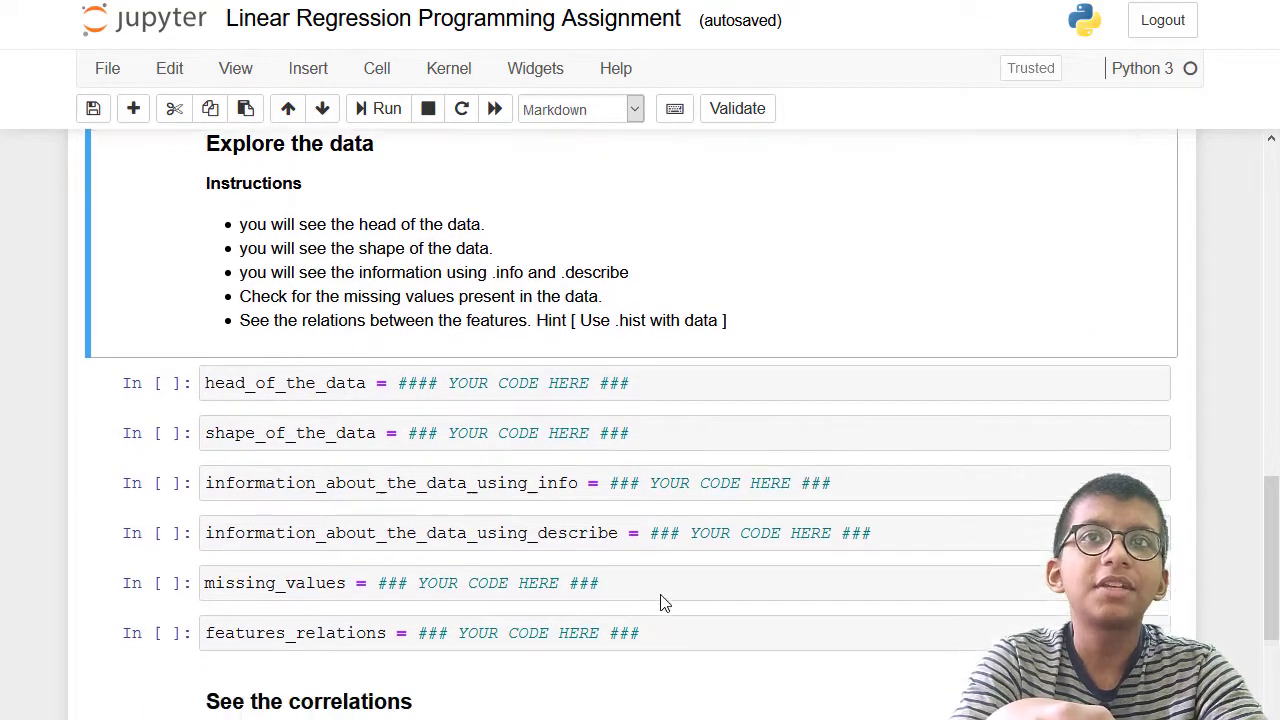
{"action": "scroll", "scroll_direction": "down", "scroll_amount": 3}
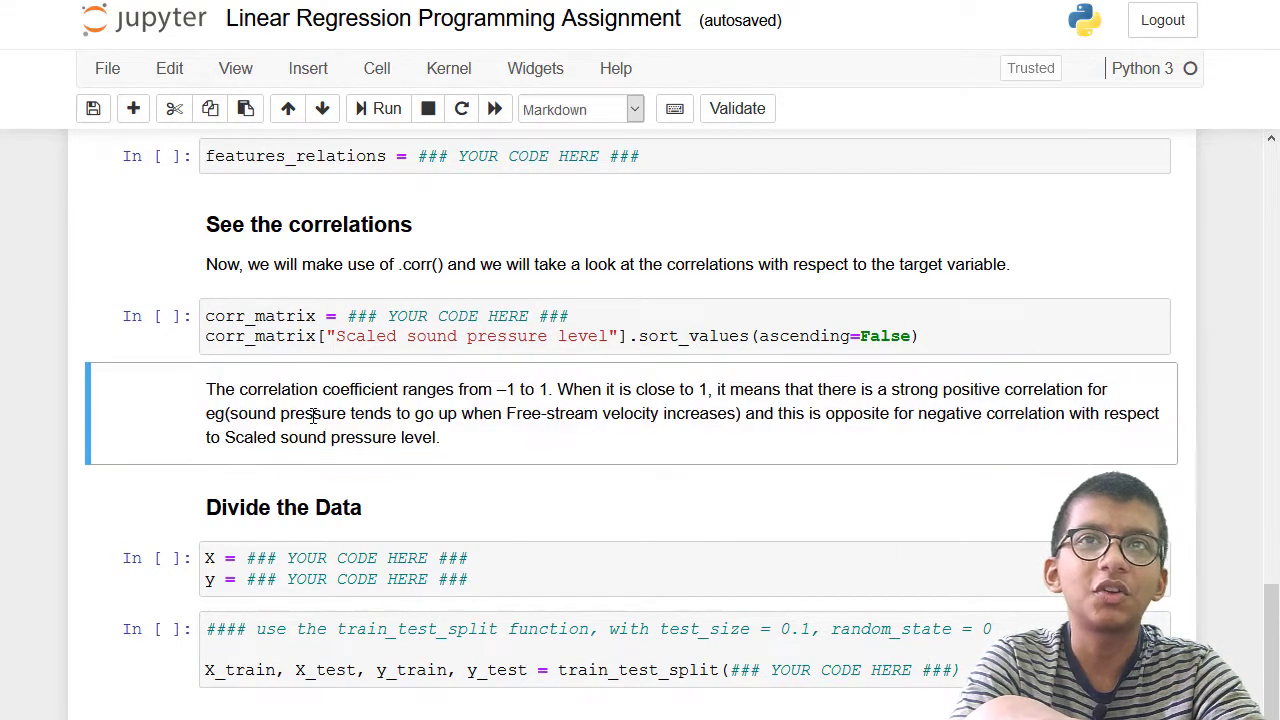
{"action": "scroll", "scroll_direction": "down", "scroll_amount": 3}
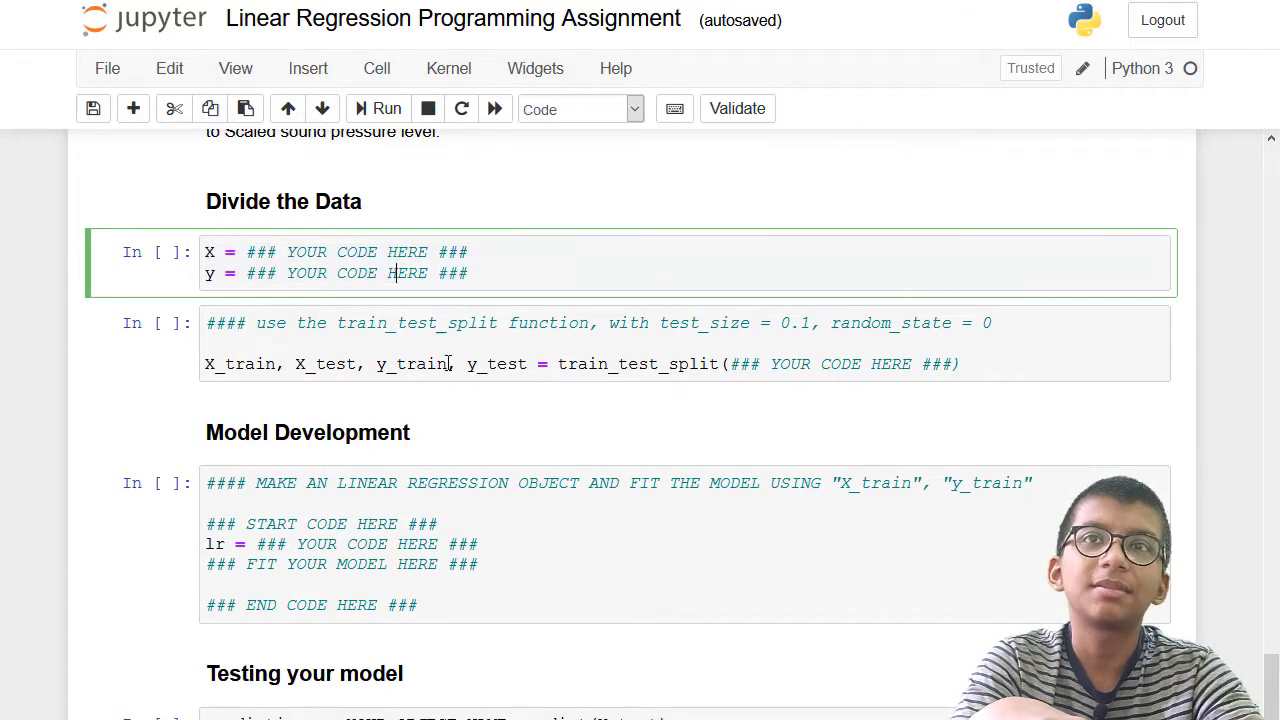
{"action": "scroll", "scroll_direction": "down", "scroll_amount": 3}
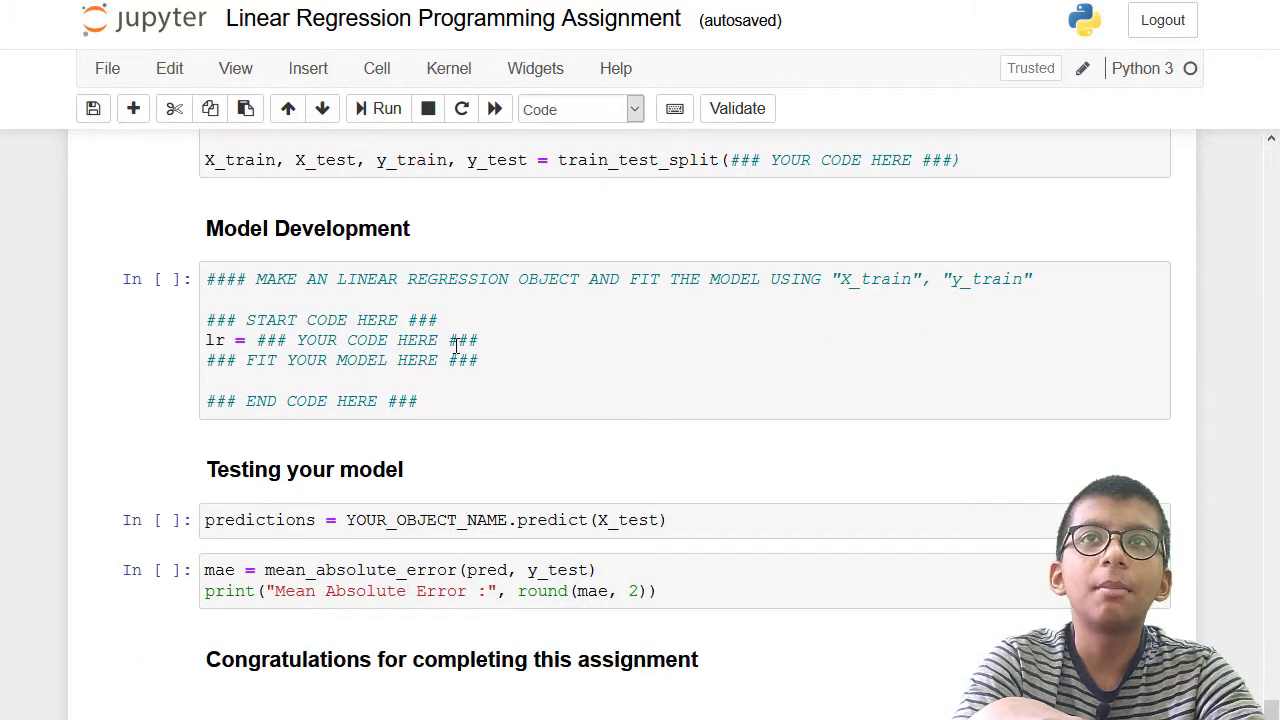
{"action": "double_click", "coordinate": [355, 340]}
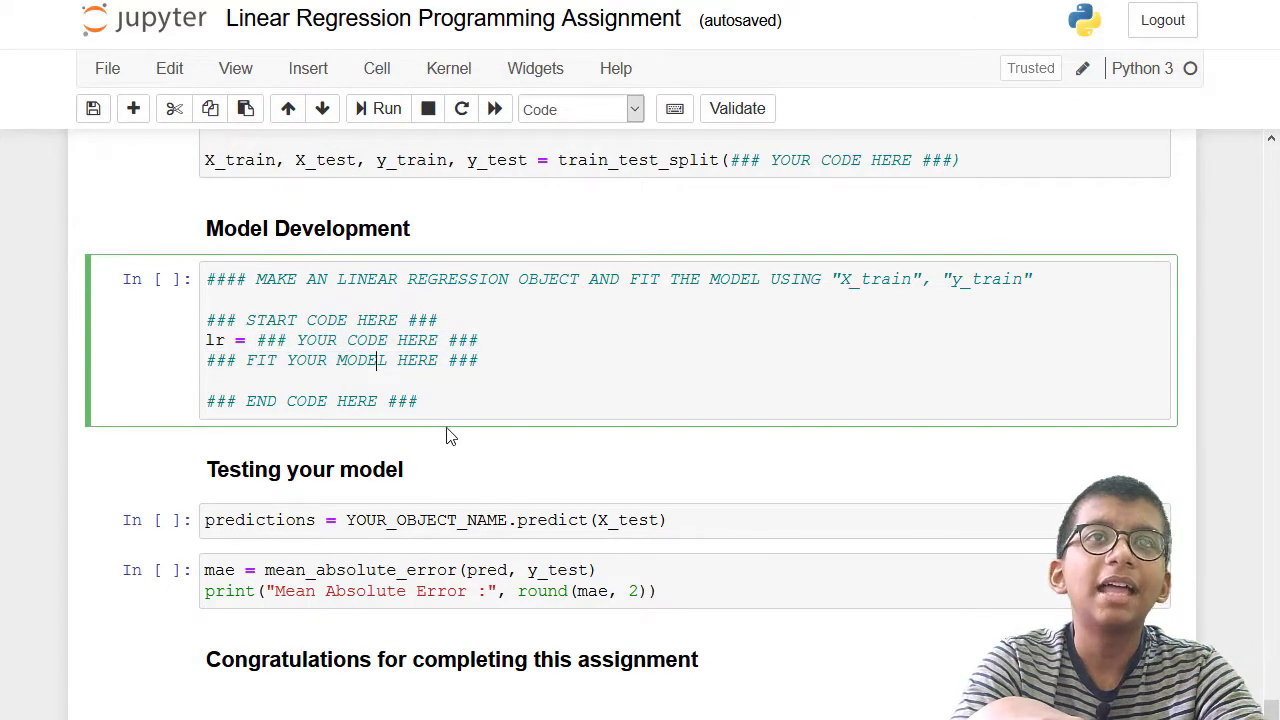
{"action": "scroll", "scroll_direction": "down", "scroll_amount": 3}
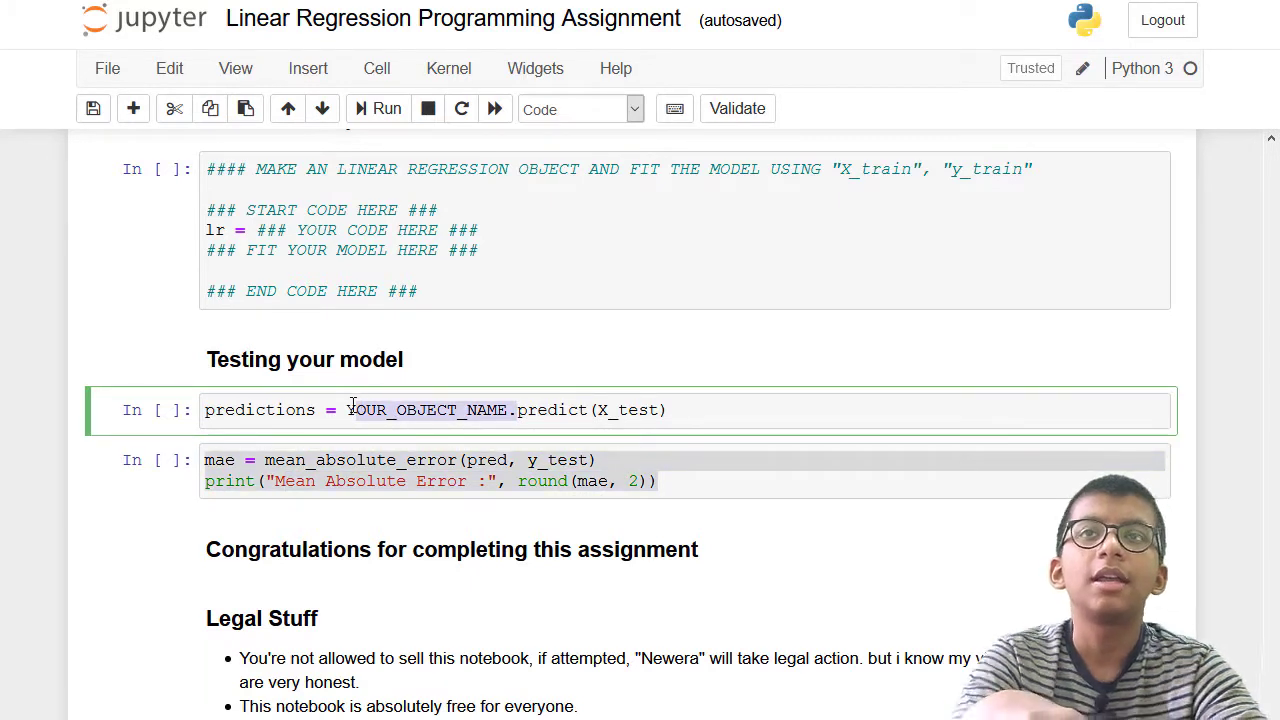
Try 'lr' in the prediction cell, restore YOUR_OBJECT_NAME, and return to the linear regression model cell.
{"action": "type", "text": "lr"}
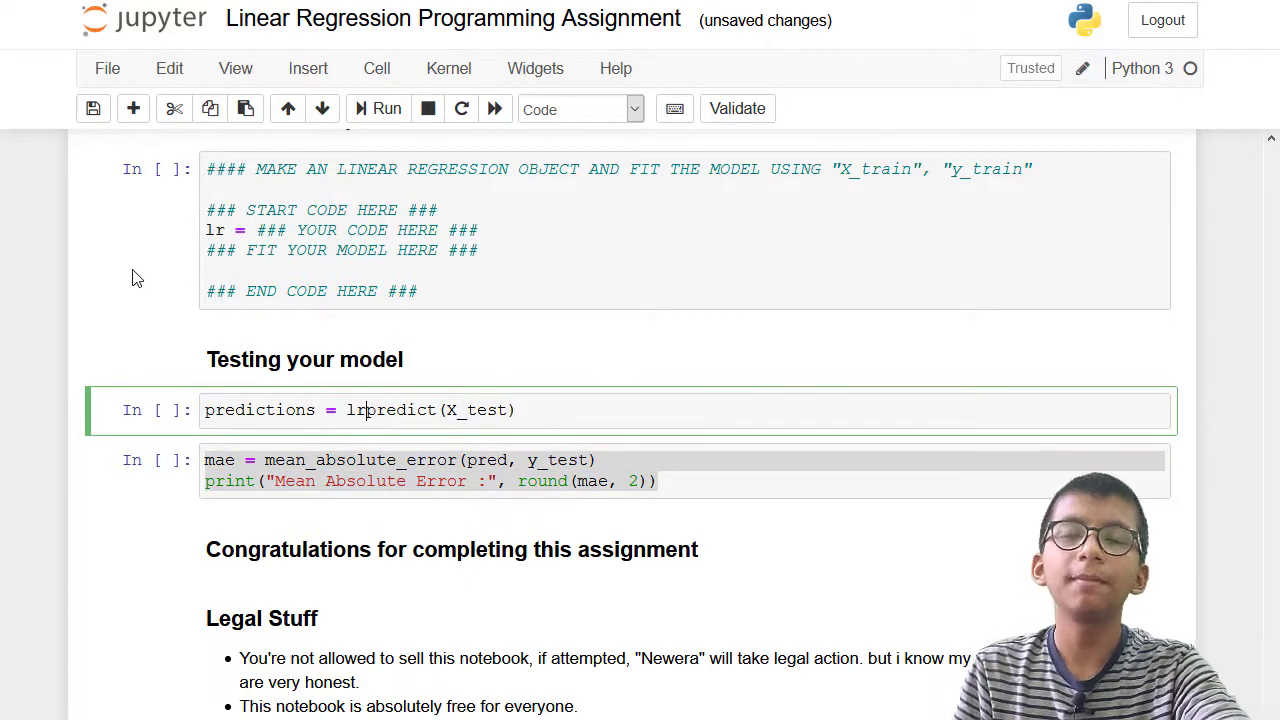
{"action": "type", "text": "YOUR_OBJECT_NAME."}
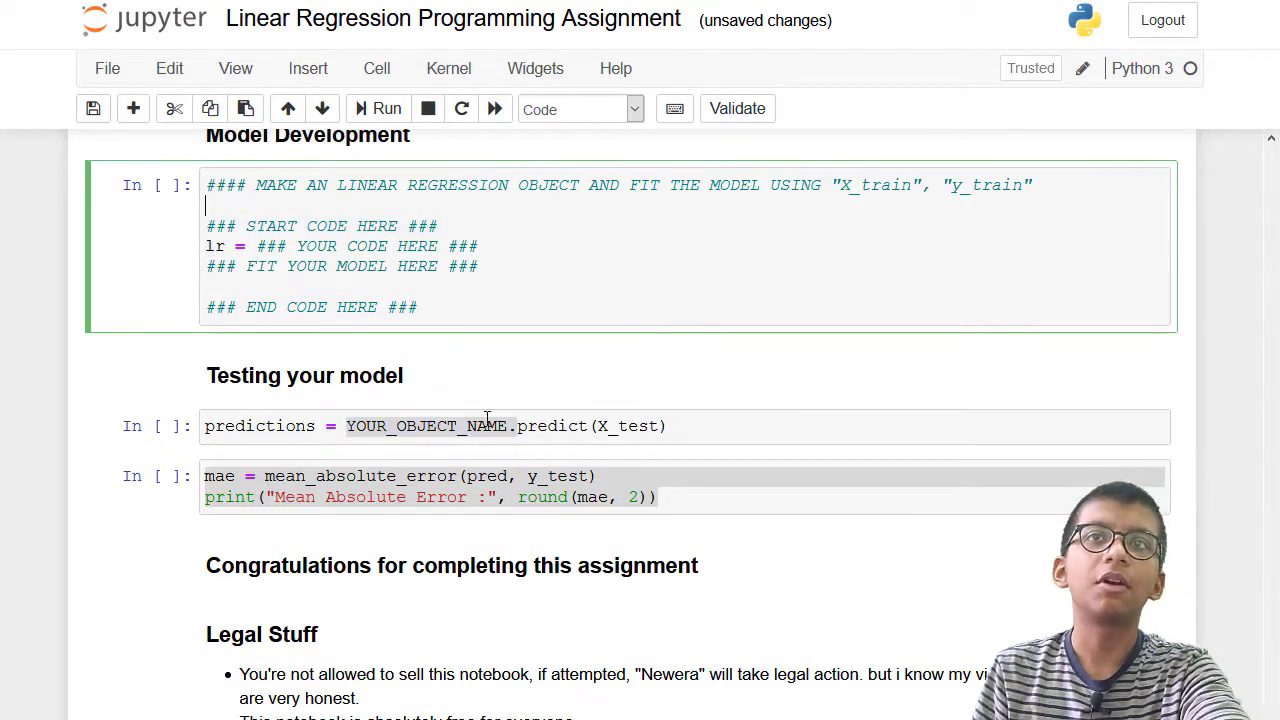
{"action": "left_click", "coordinate": [437, 497]}
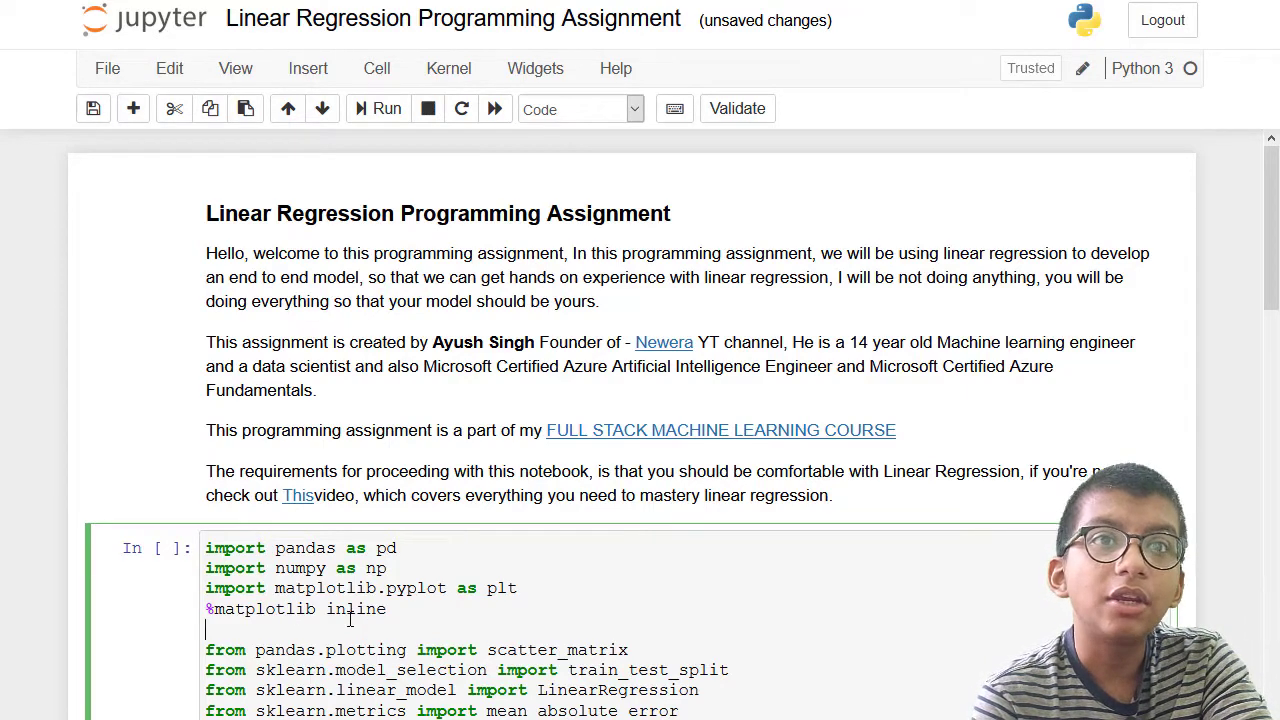
{"action": "scroll", "scroll_direction": "down", "scroll_amount": 3}
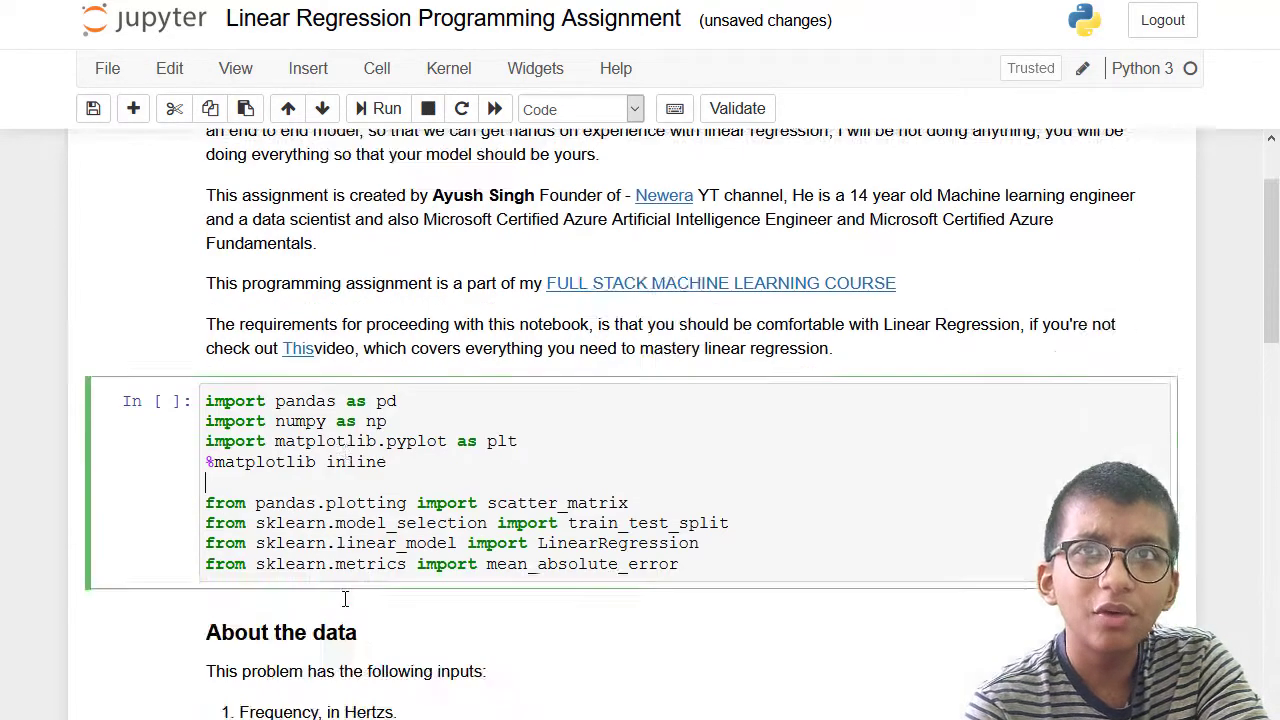
{"action": "scroll", "scroll_direction": "down", "scroll_amount": 3}
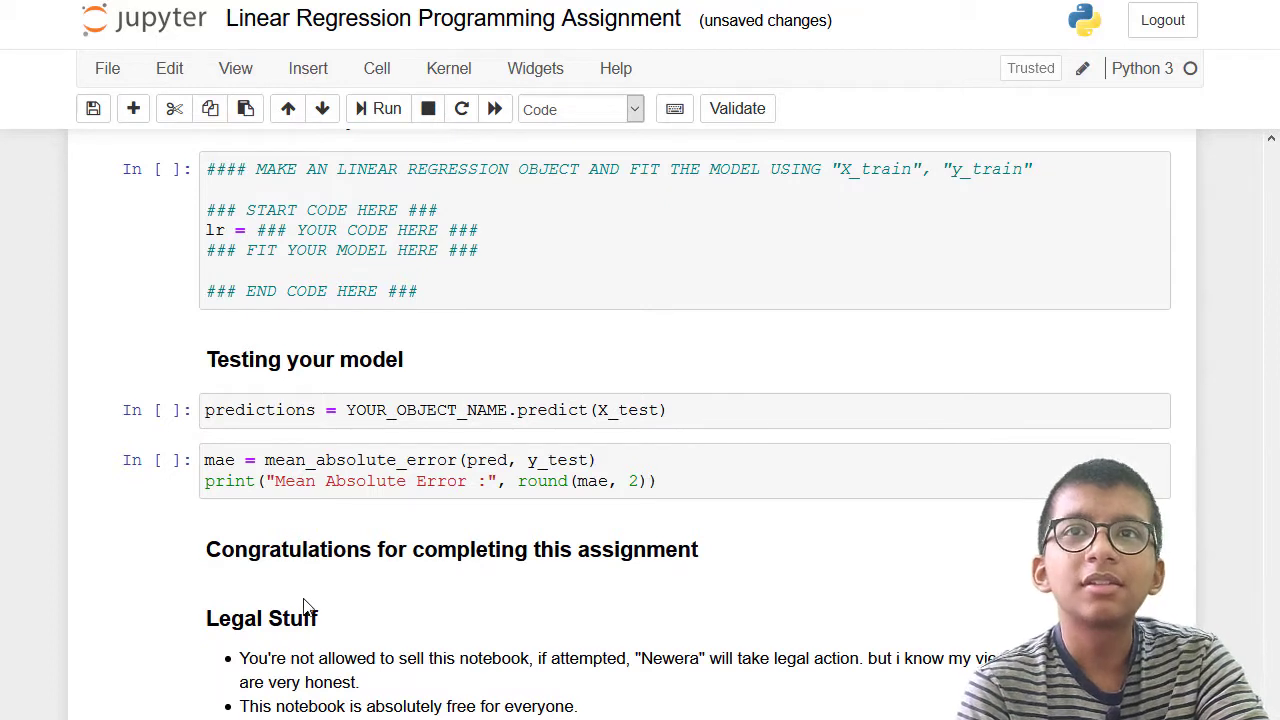
{"action": "mouse_move", "coordinate": [724, 635]}
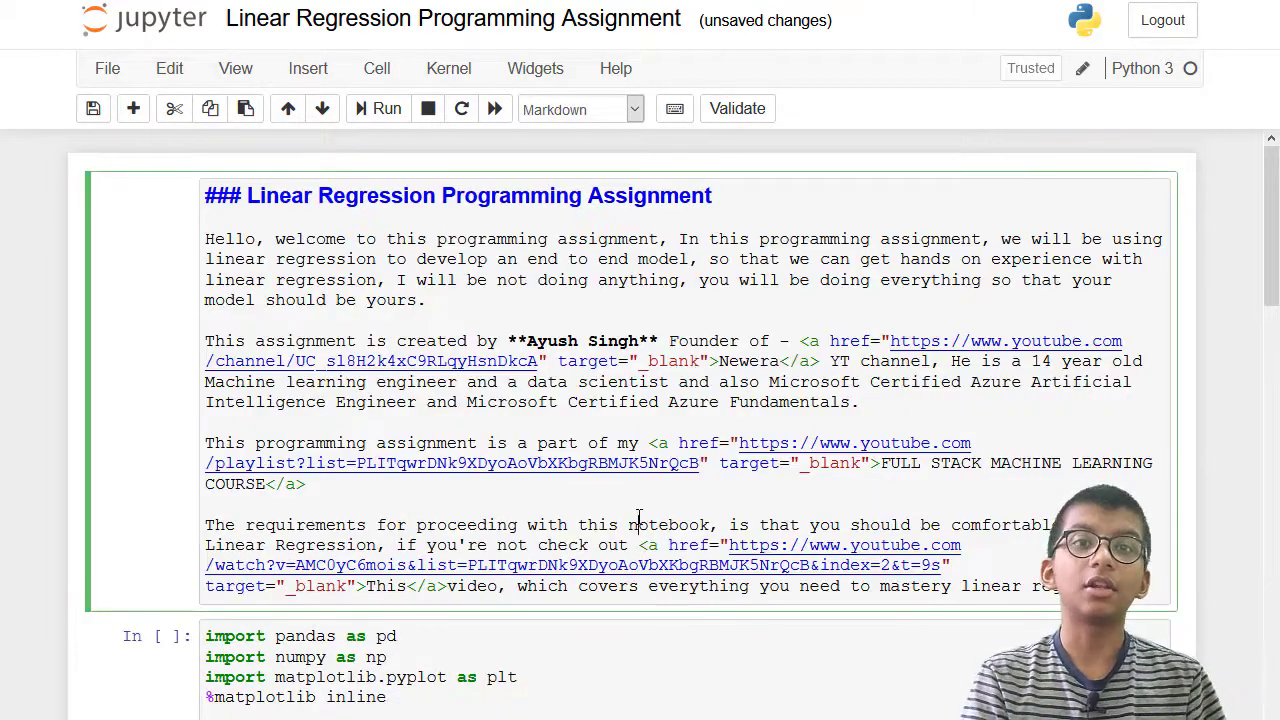
{"action": "left_click", "coordinate": [386, 108]}
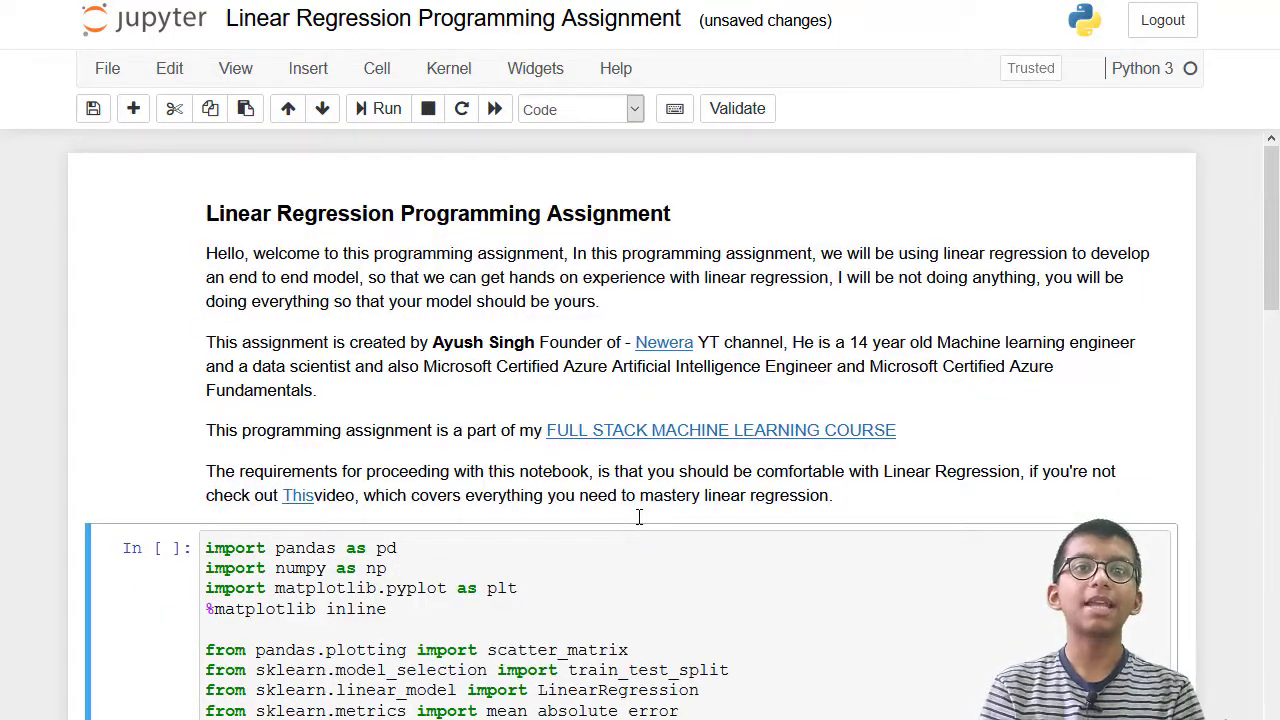